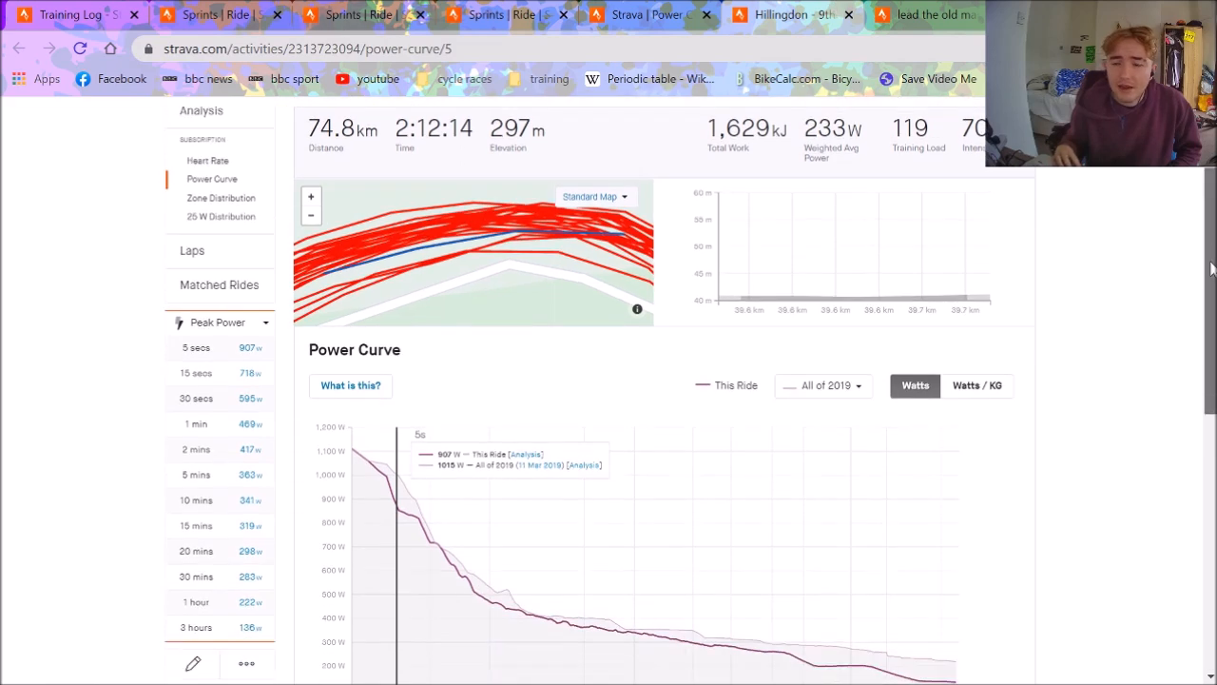
Review the 21.9 km Bristol ride's power curve against All of 2019
scroll("down", 3)
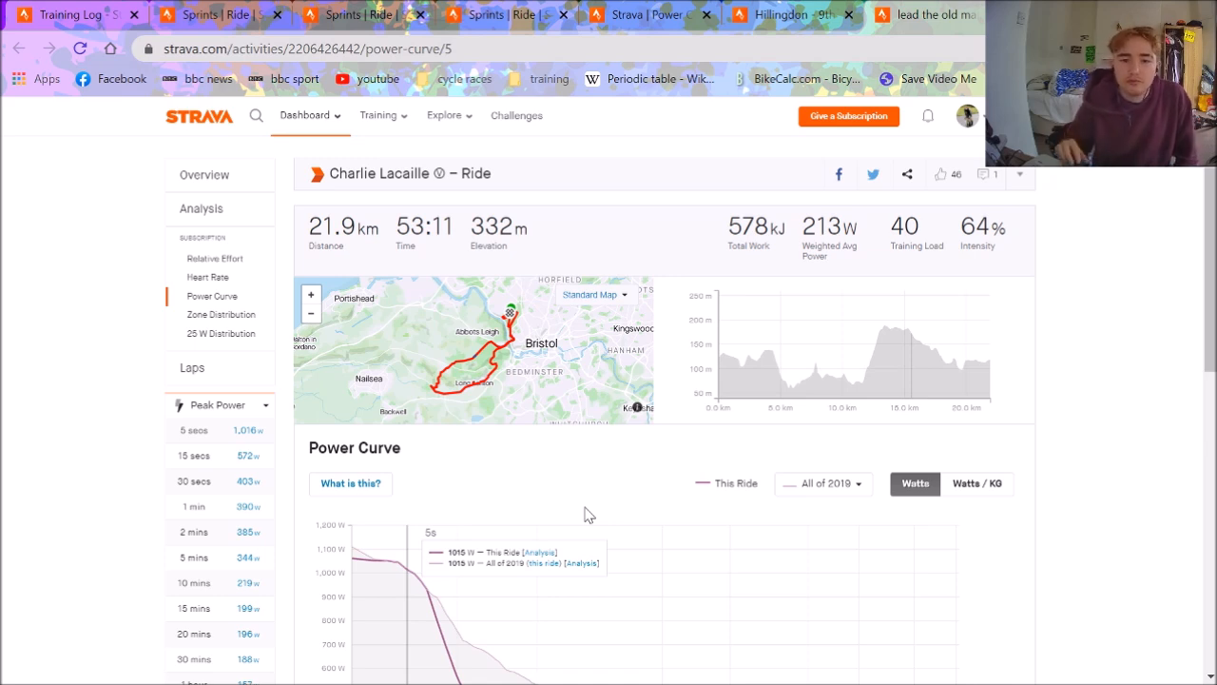
mouse_move(265, 8)
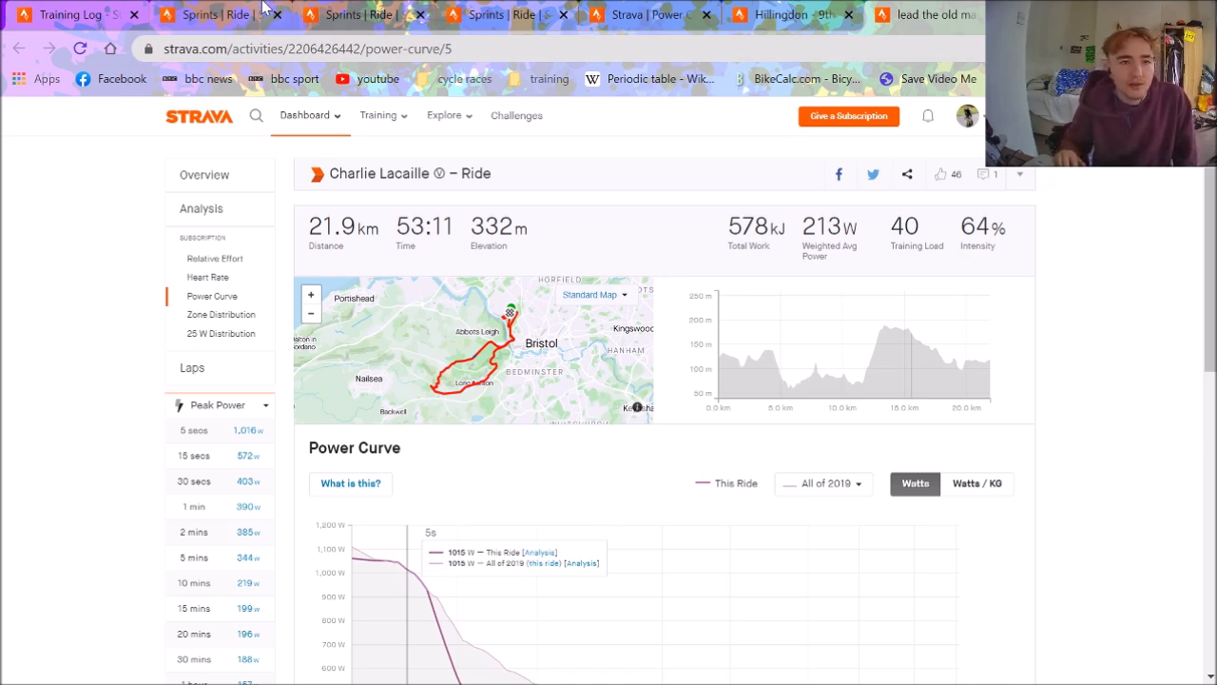
mouse_move(208, 278)
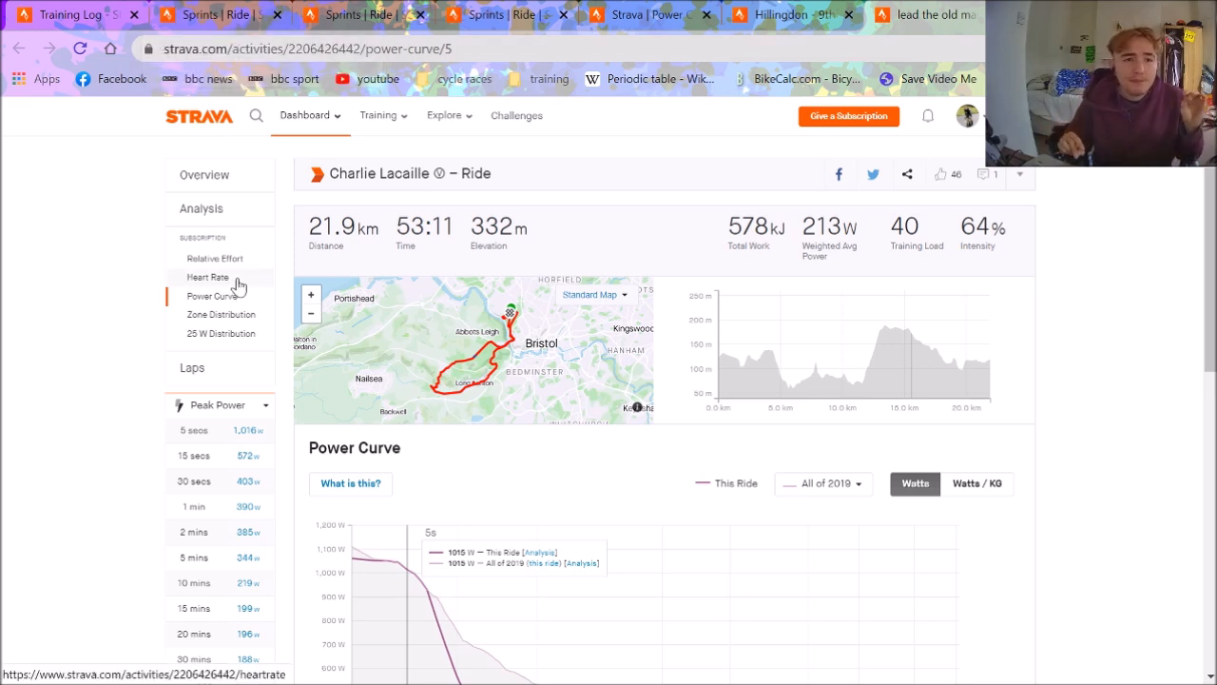
mouse_move(218, 15)
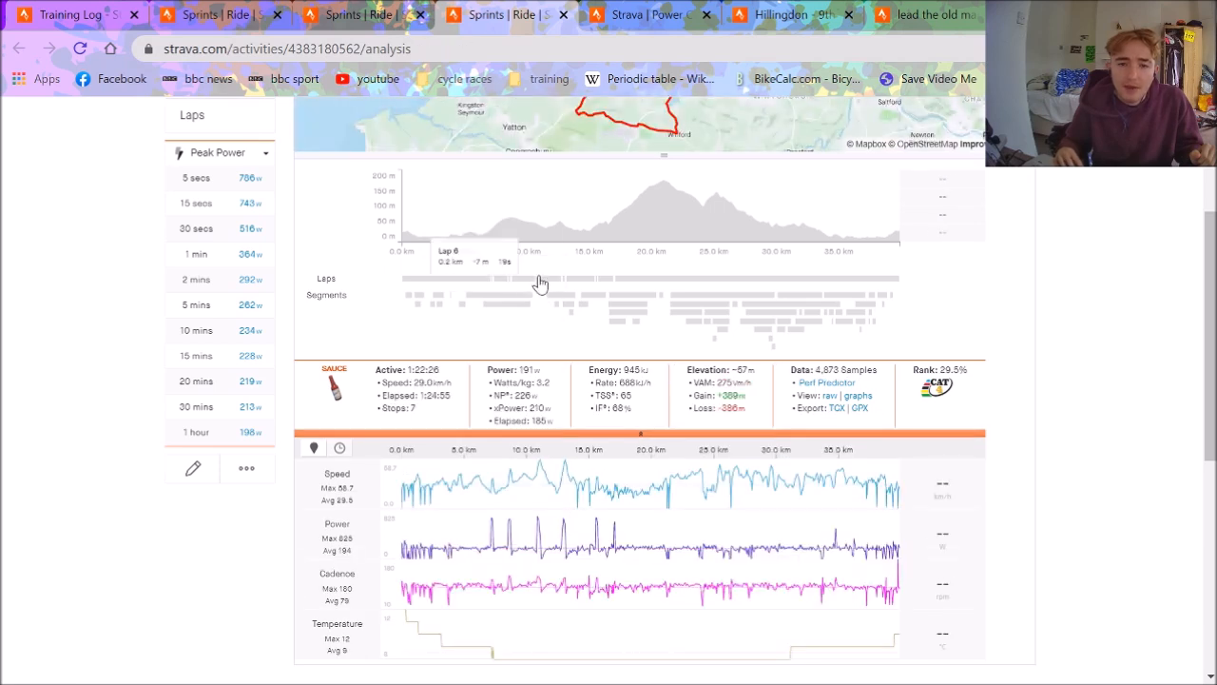
mouse_move(598, 293)
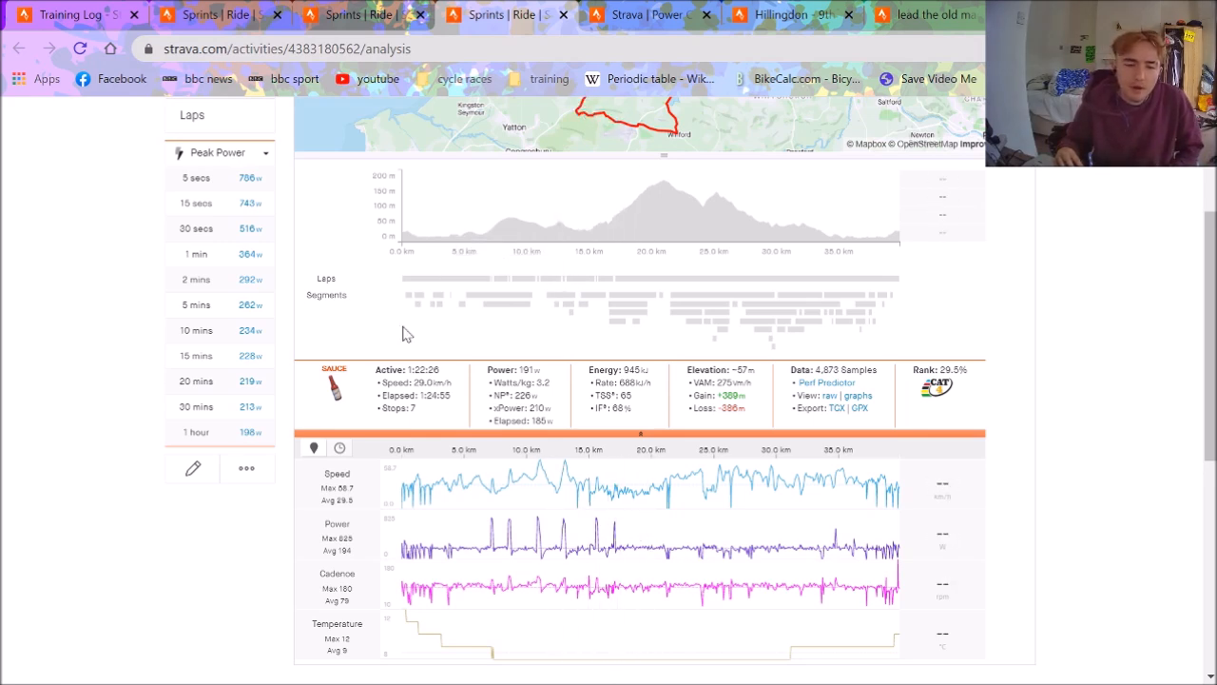
mouse_move(511, 288)
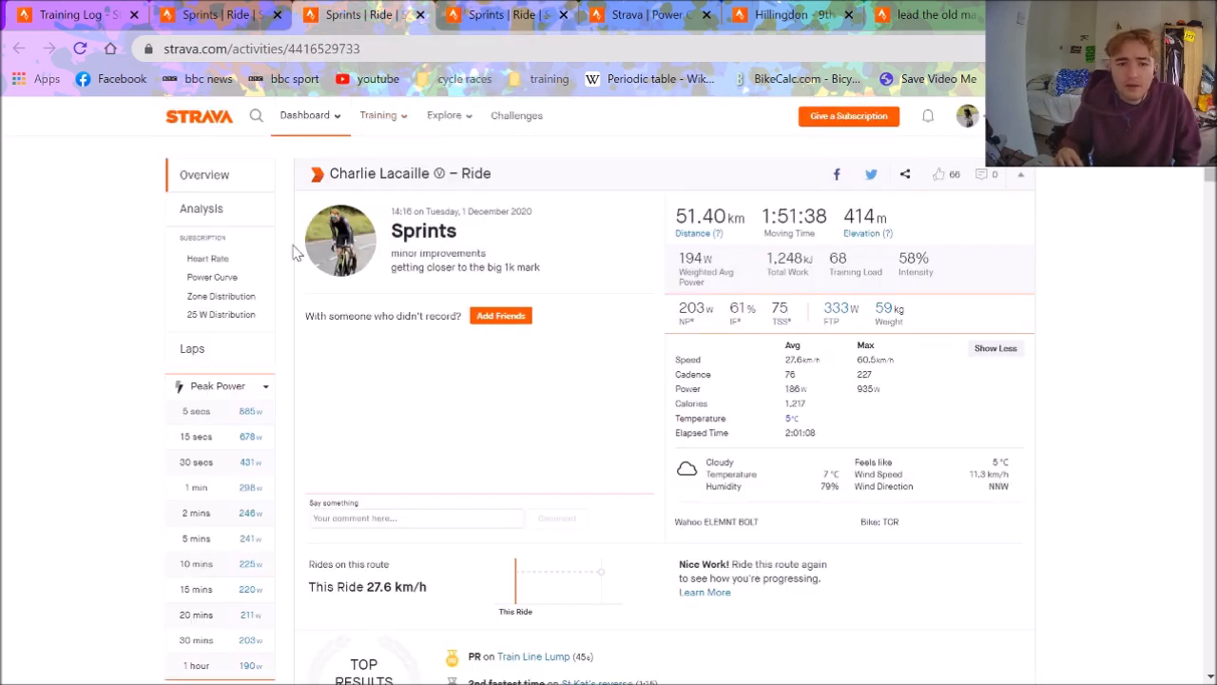
View the Sprints ride's Analysis charts, then the 2:49:25 ride's speed, power and cadence analysis
left_click(202, 207)
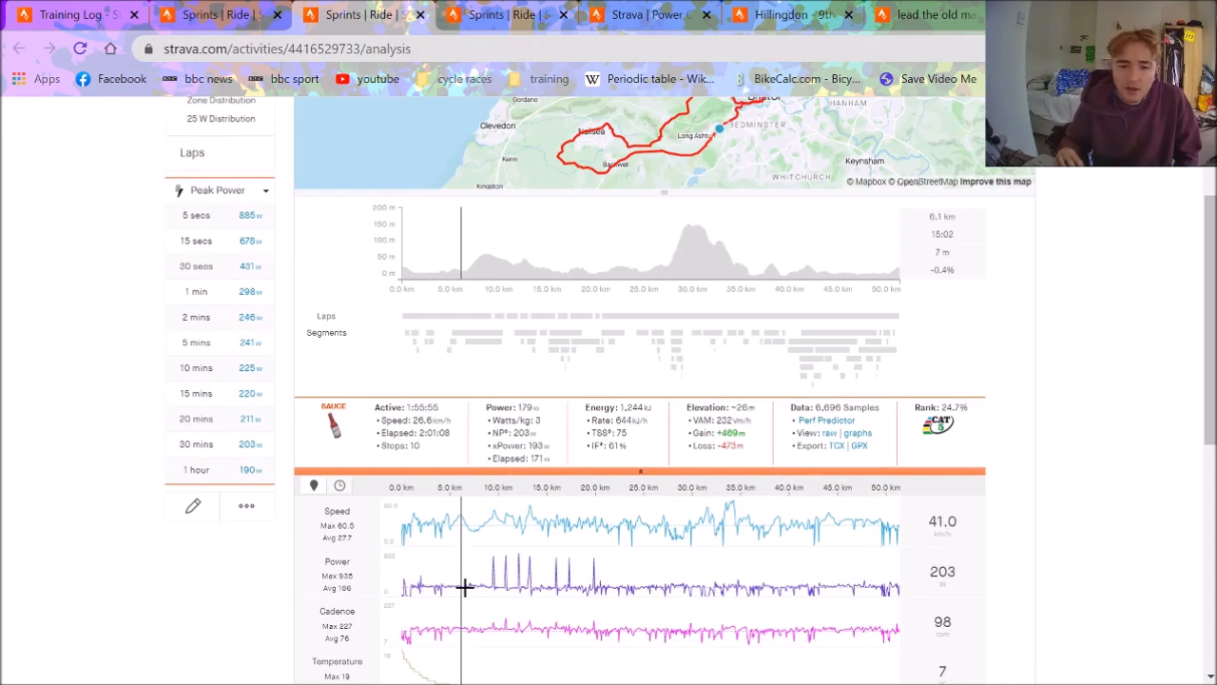
mouse_move(487, 580)
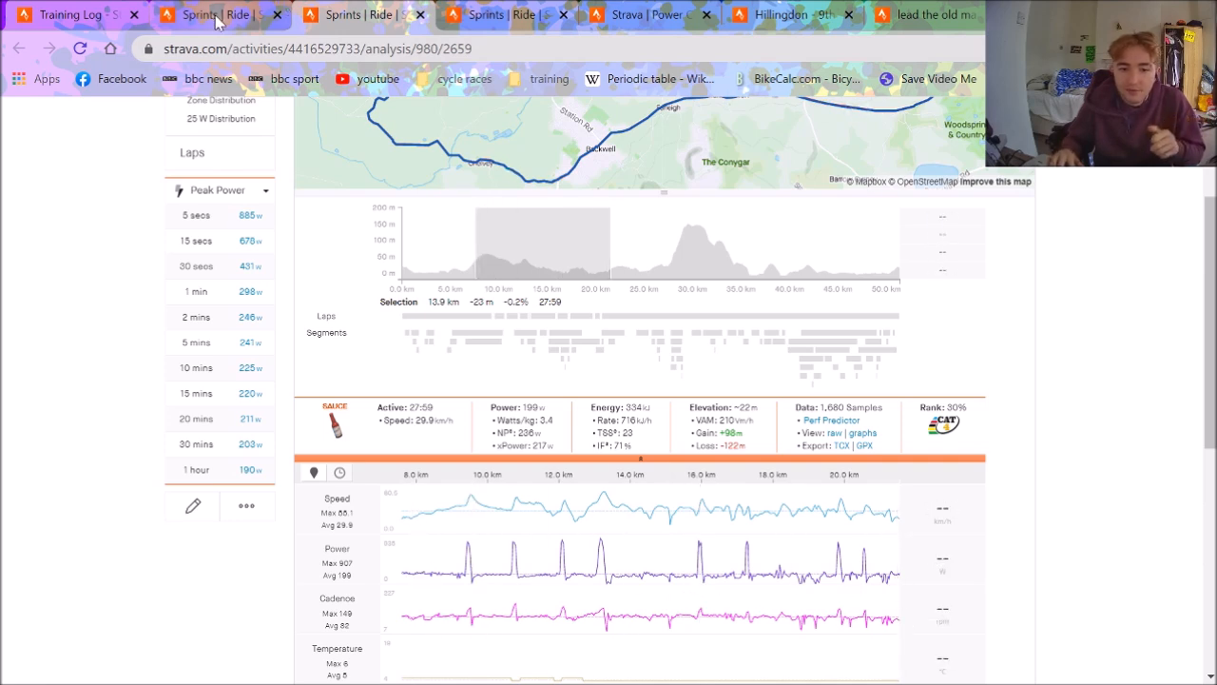
left_click(200, 215)
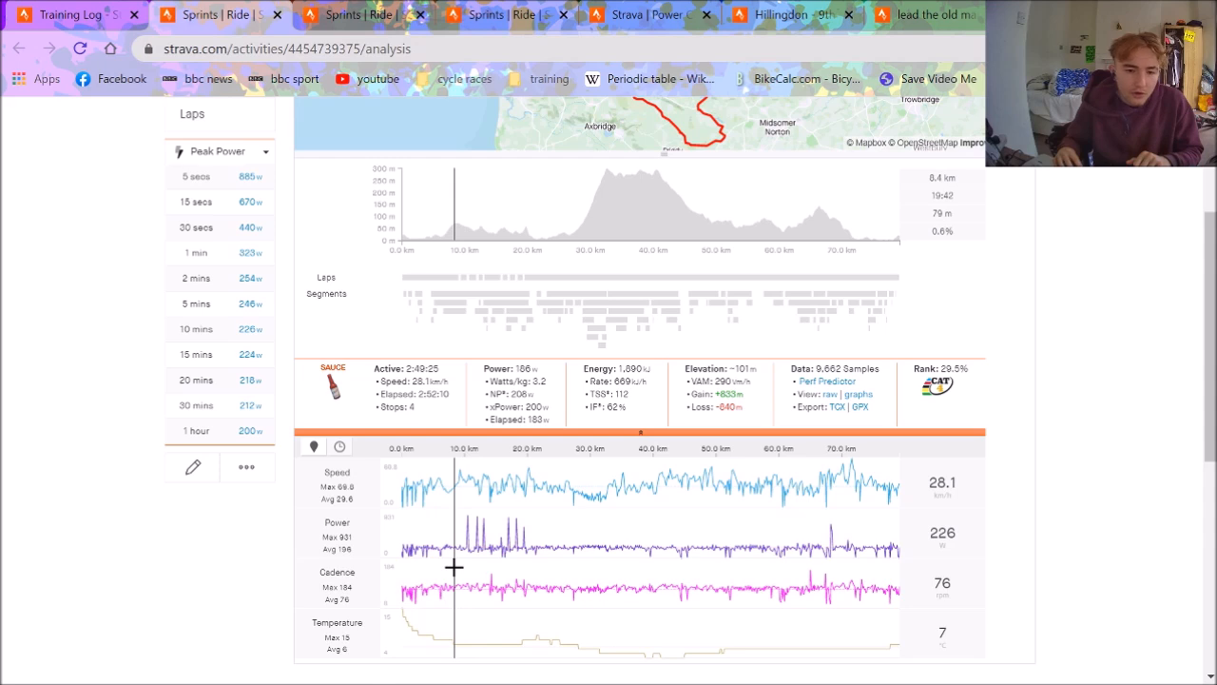
mouse_move(461, 568)
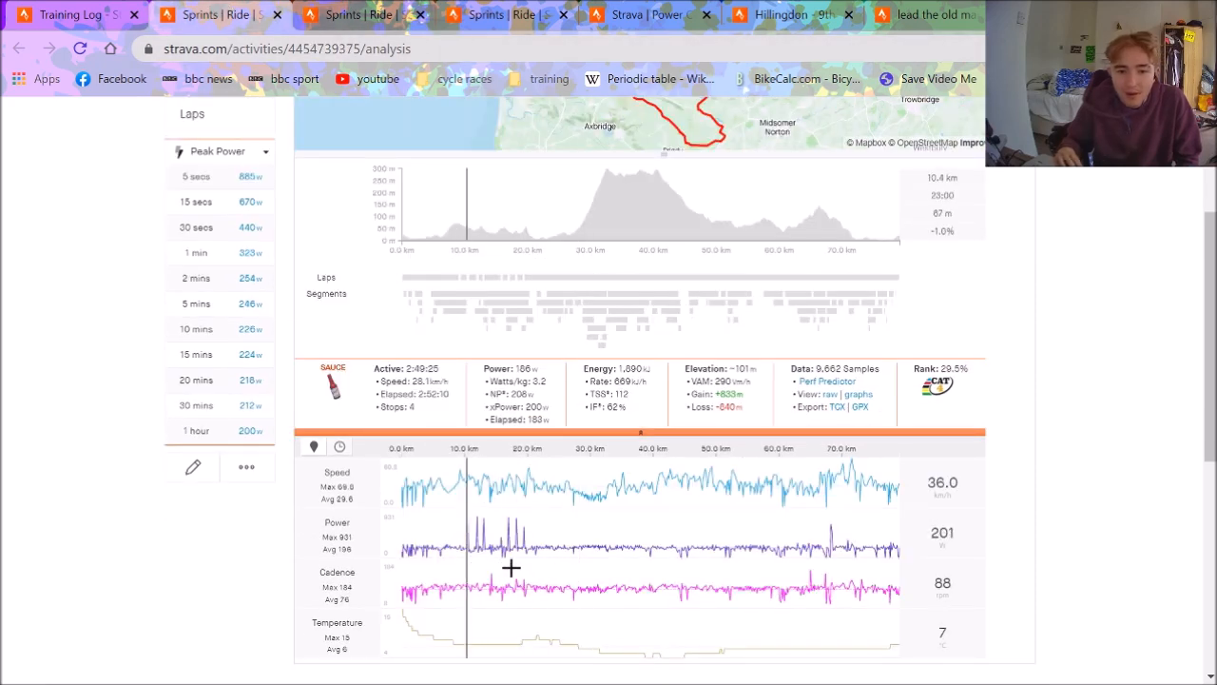
Select the early stretch of the ride containing the sprint power spikes on the charts
left_click_drag(466, 205, 532, 206)
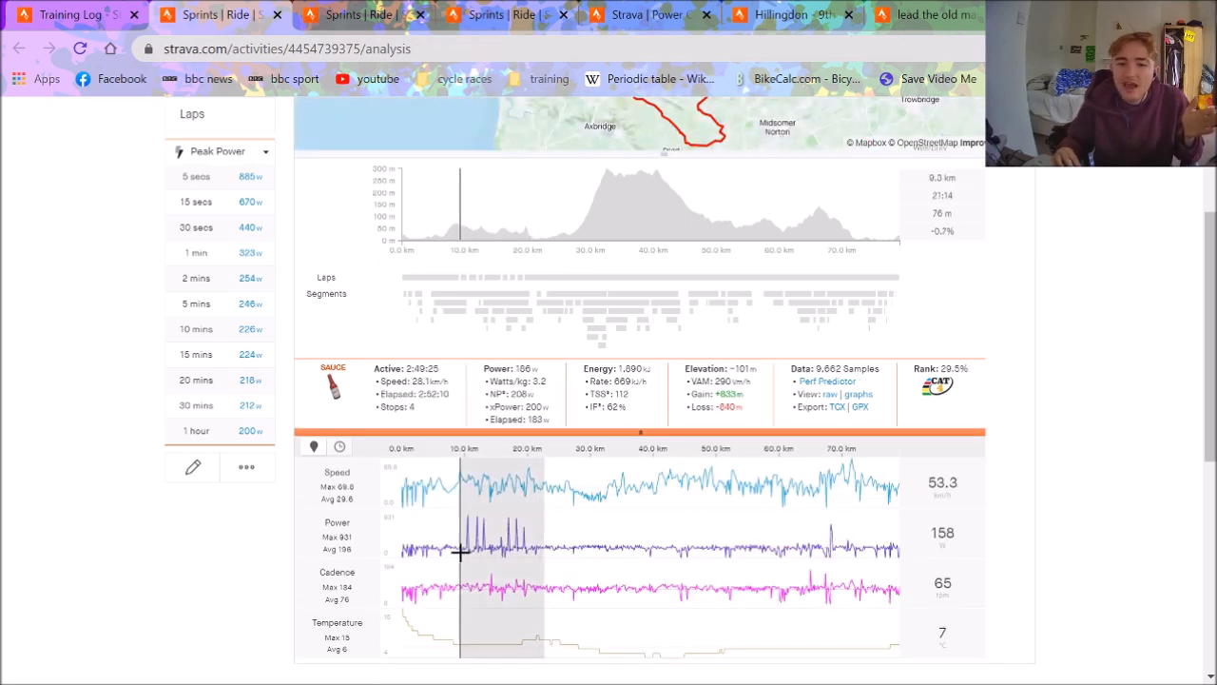
left_click_drag(460, 206, 542, 206)
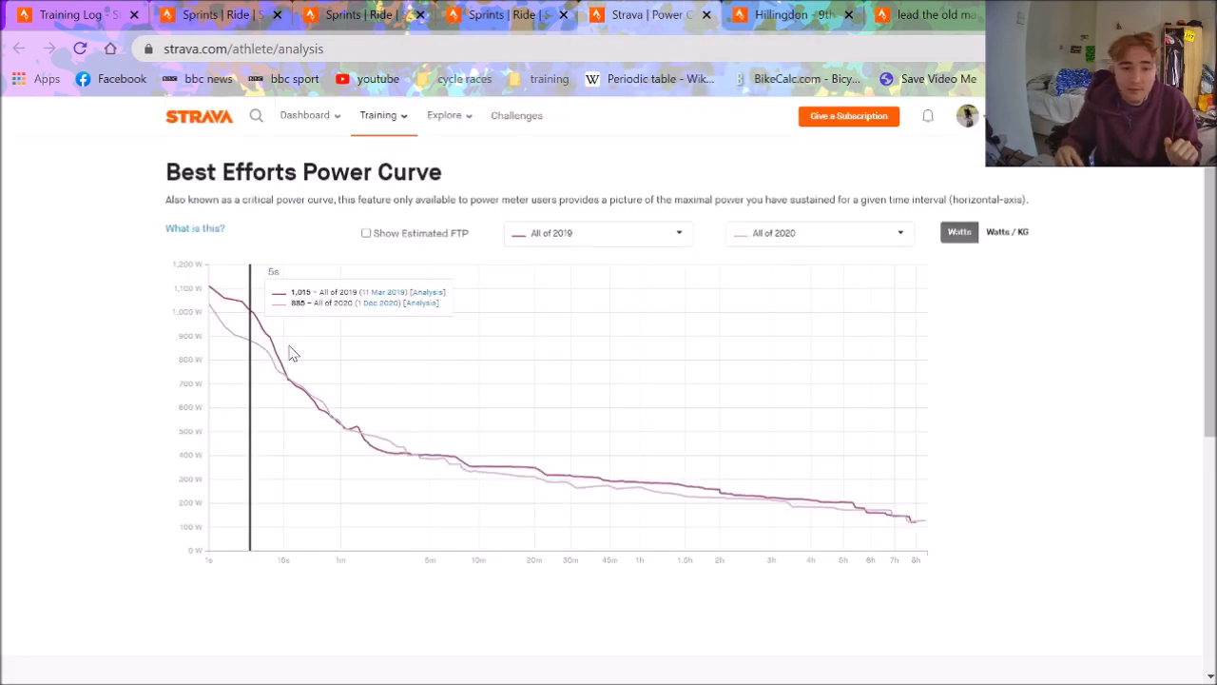
mouse_move(236, 510)
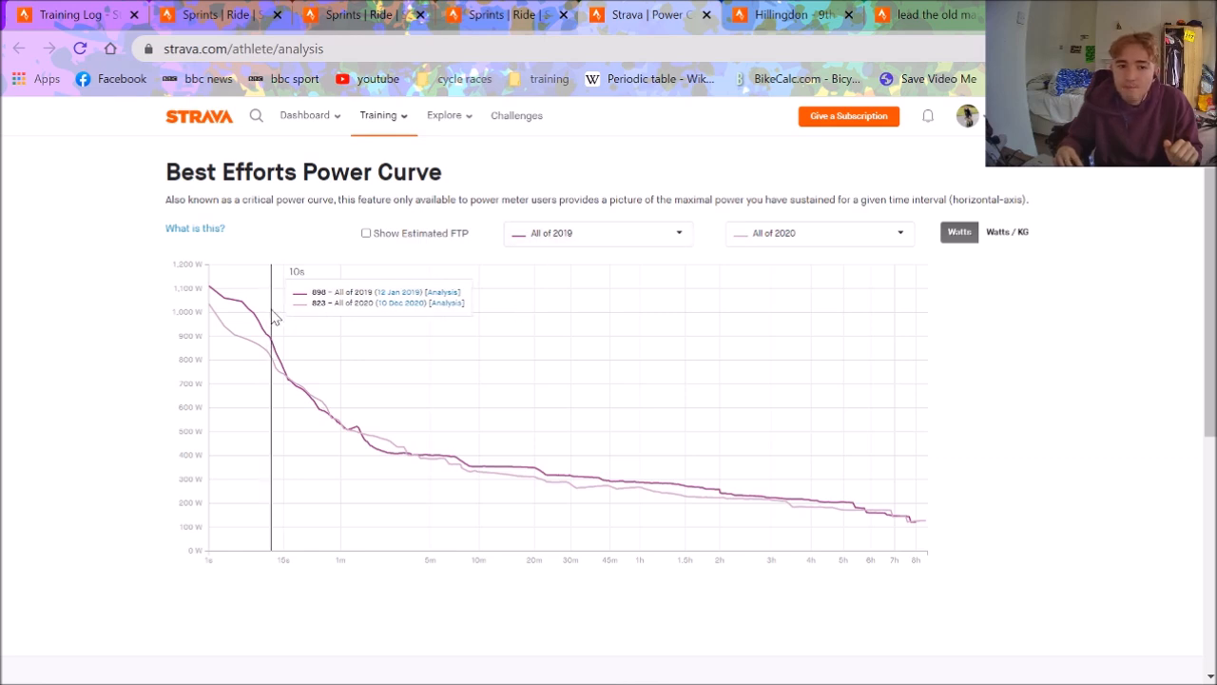
mouse_move(262, 323)
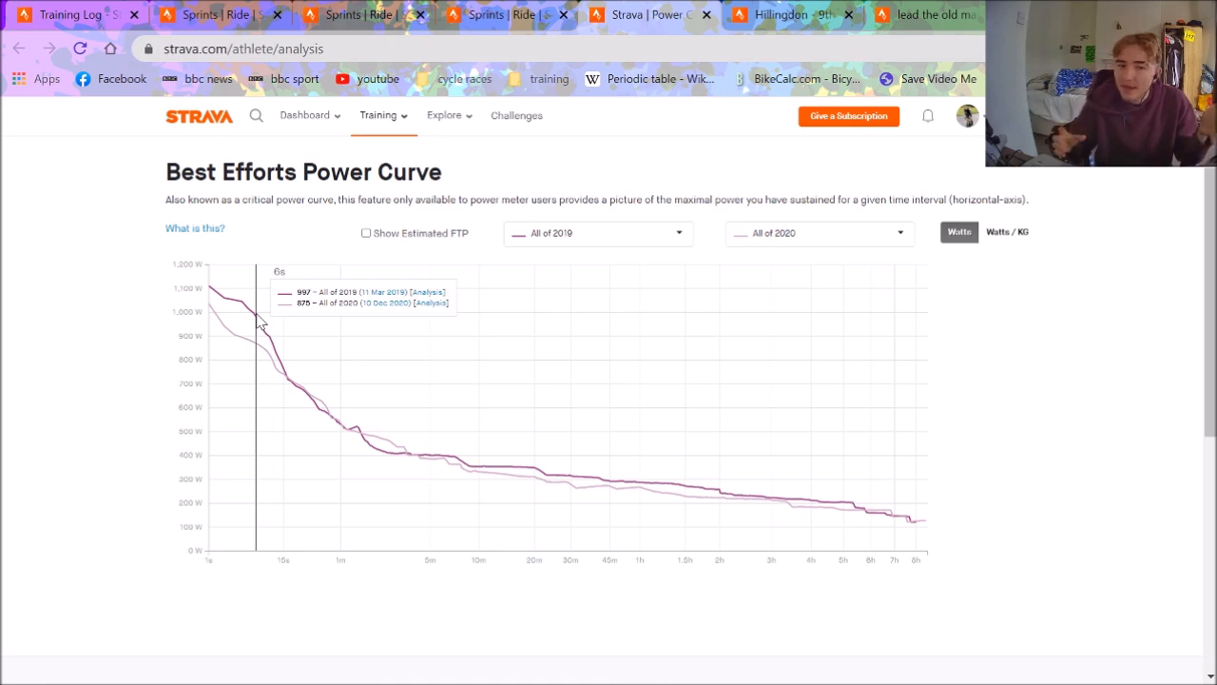
mouse_move(266, 322)
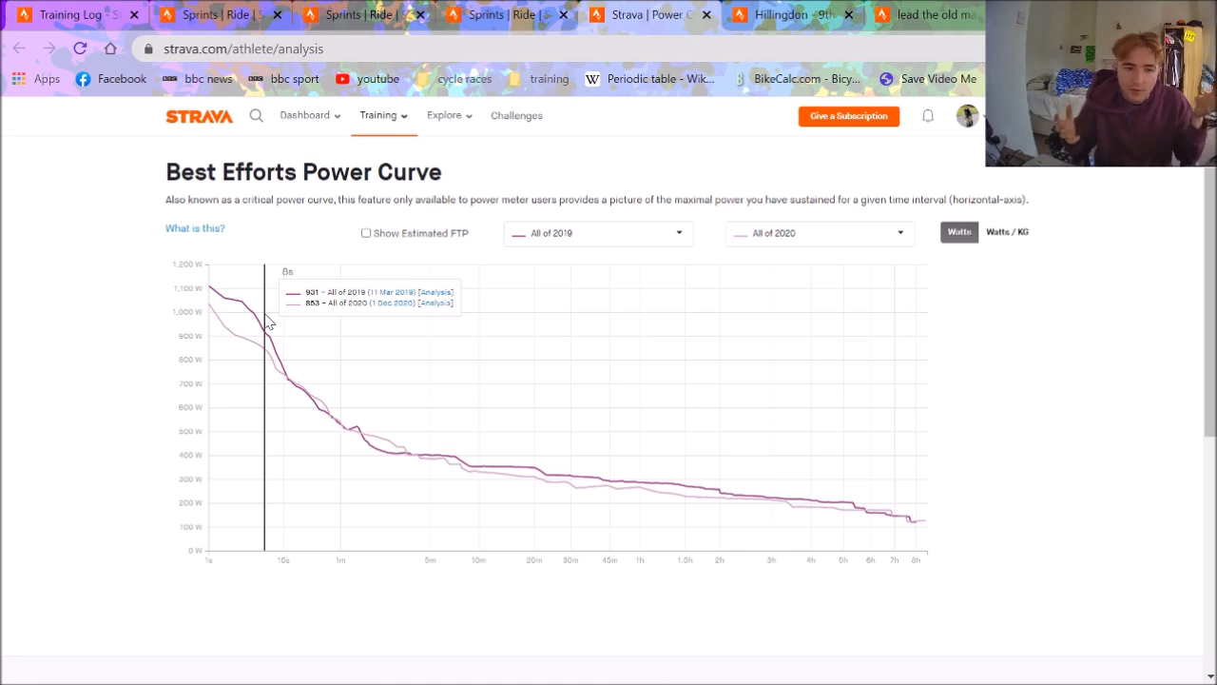
mouse_move(220, 323)
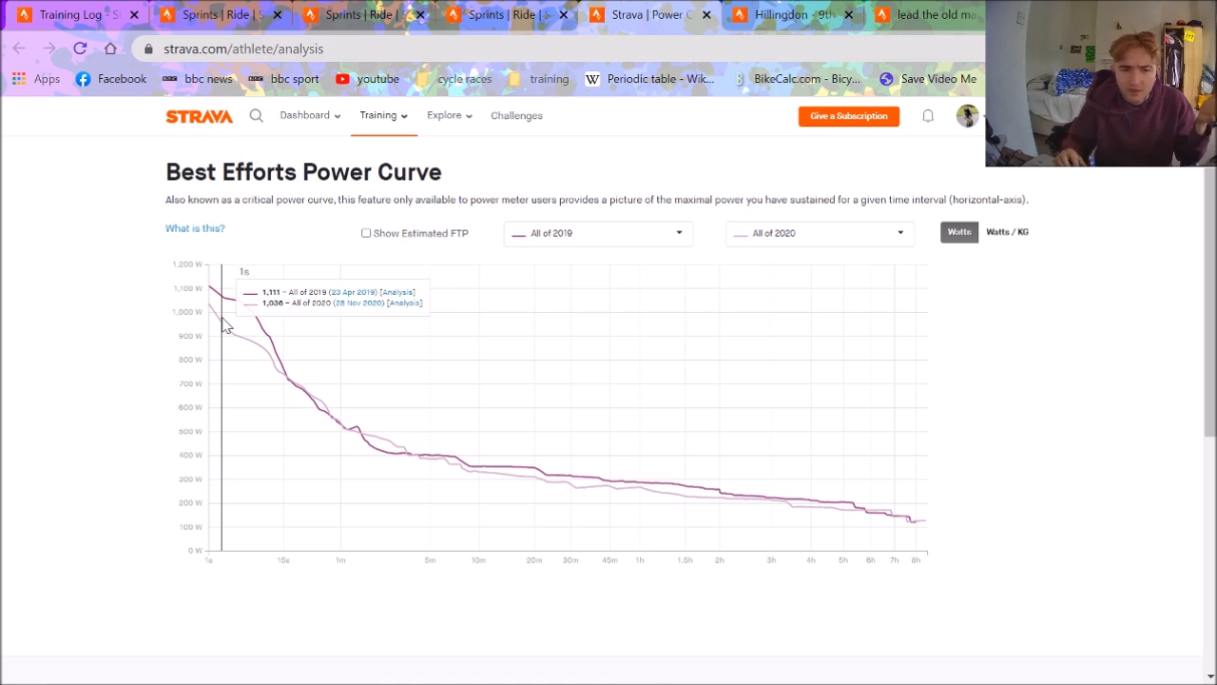
mouse_move(289, 350)
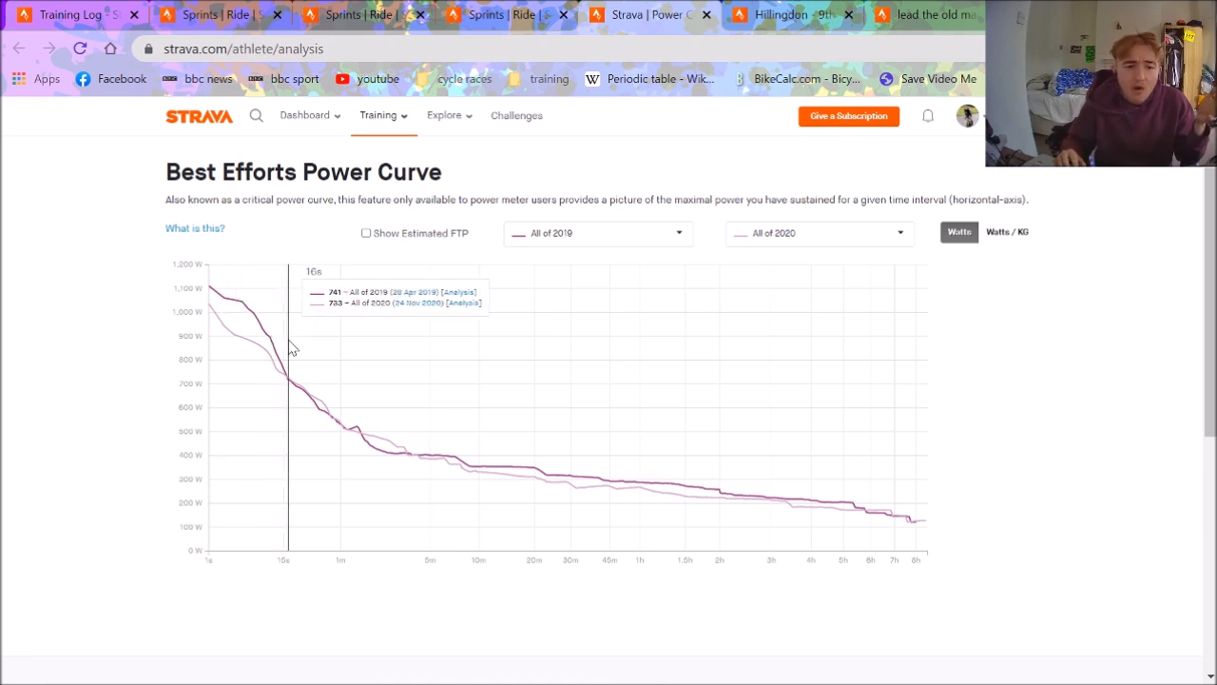
mouse_move(333, 352)
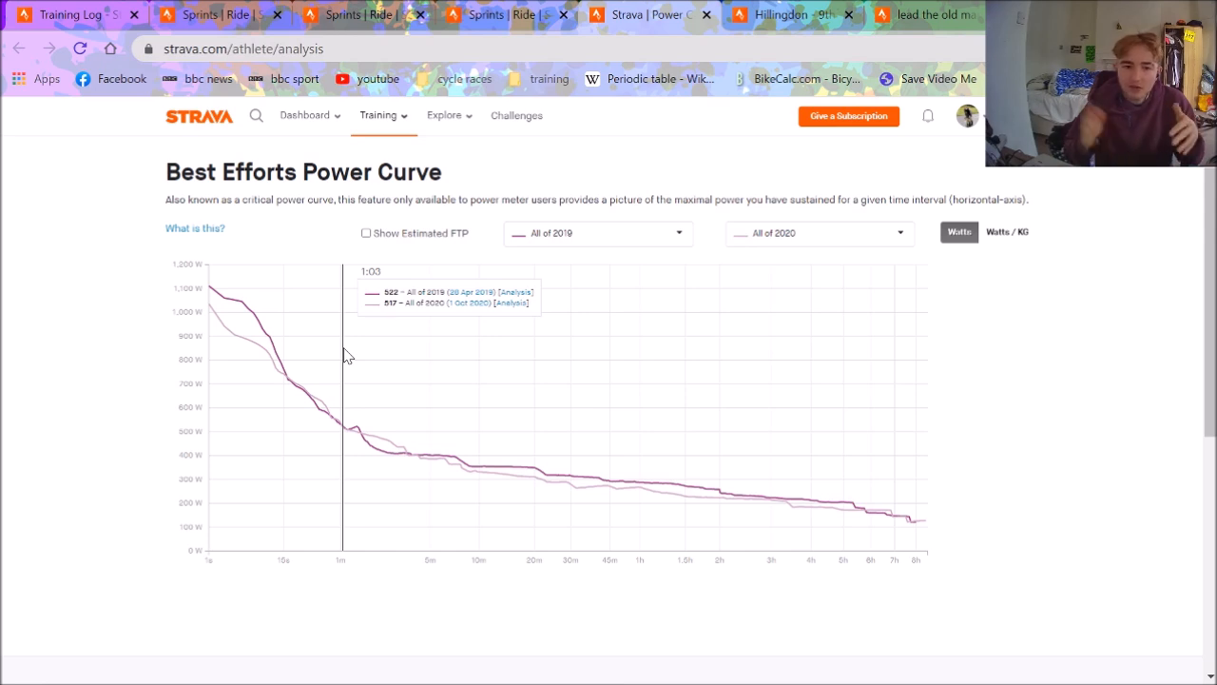
mouse_move(790, 8)
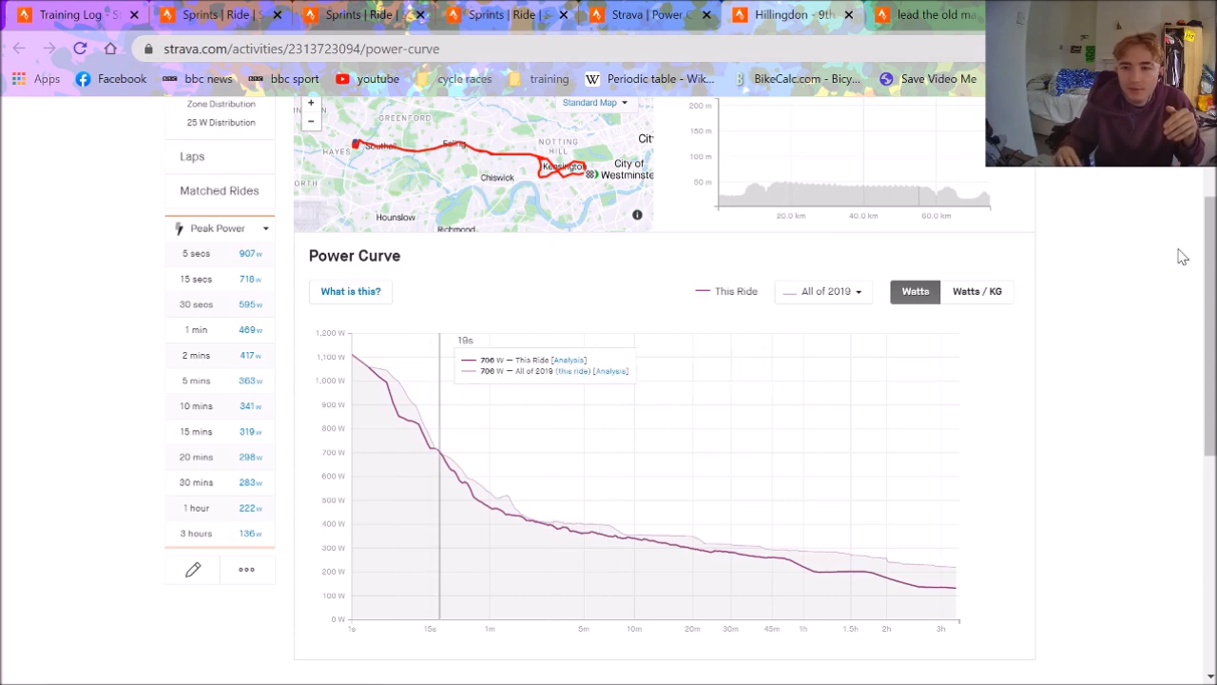
Show the London race's Analysis charts for Lap 2, down to the power trace
left_click(202, 207)
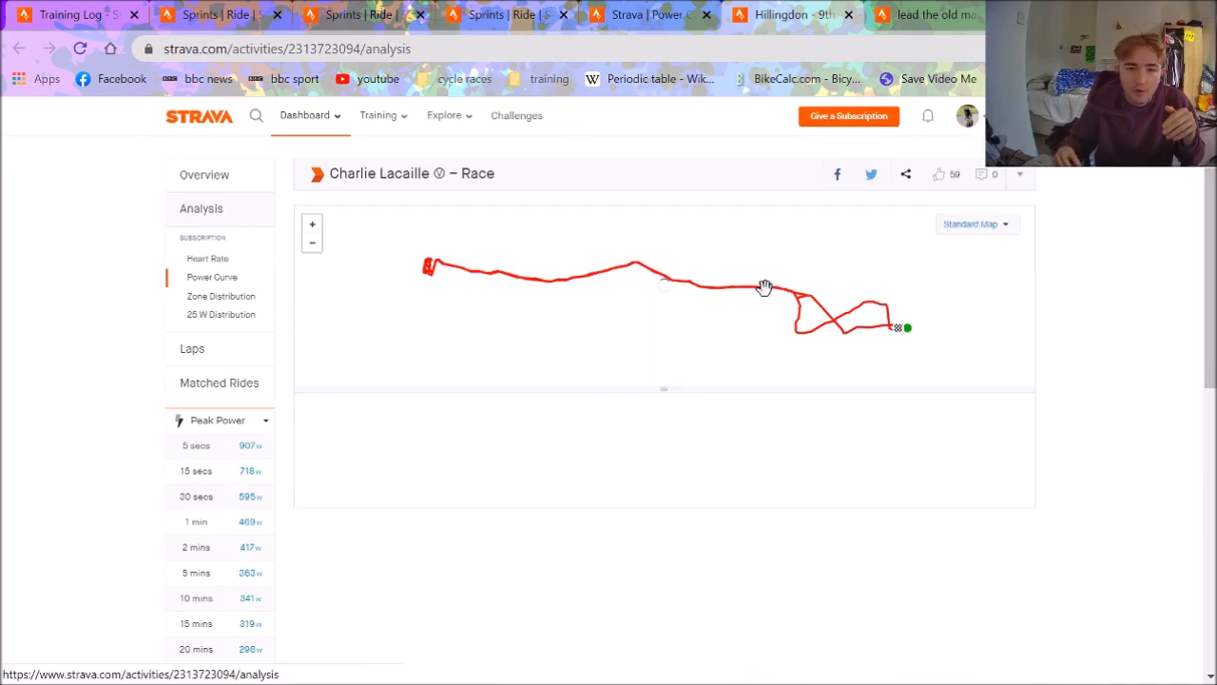
scroll("down", 3)
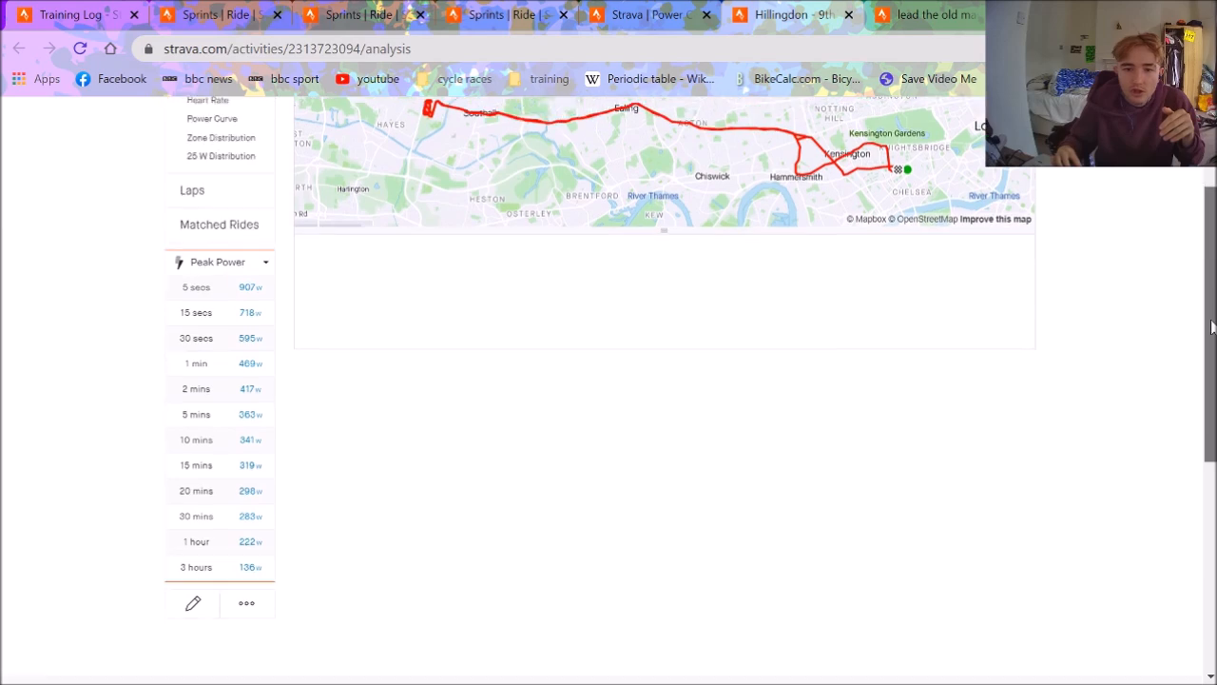
scroll("down", 3)
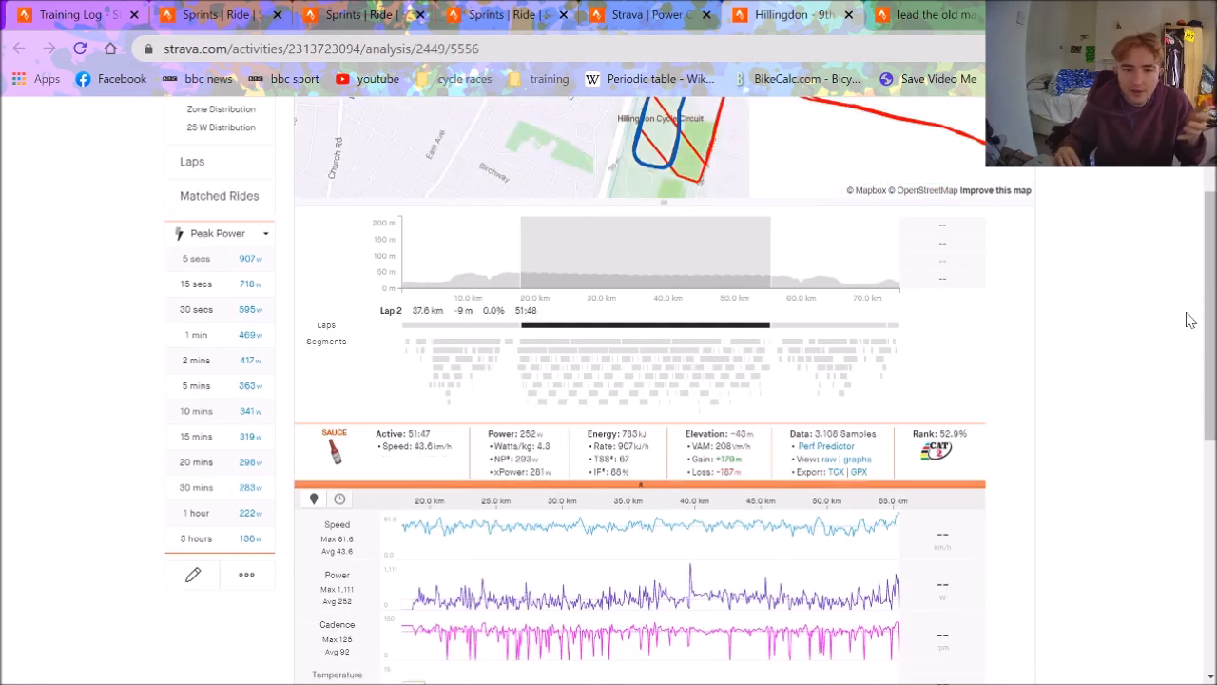
scroll("down", 3)
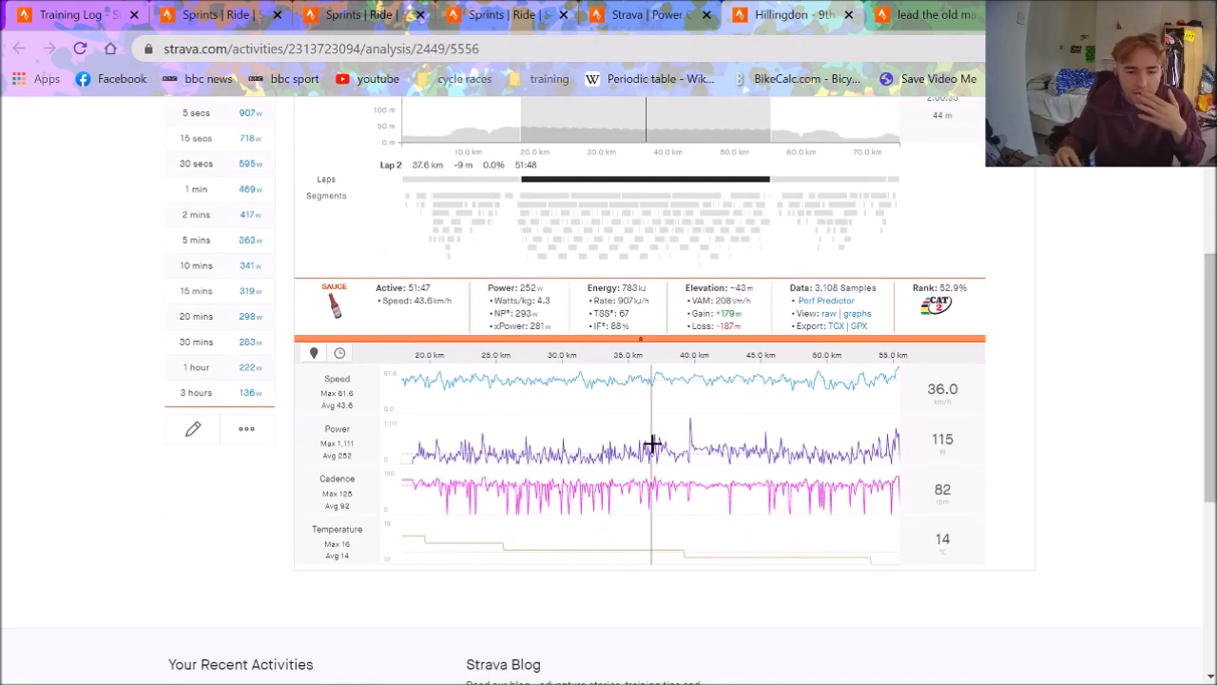